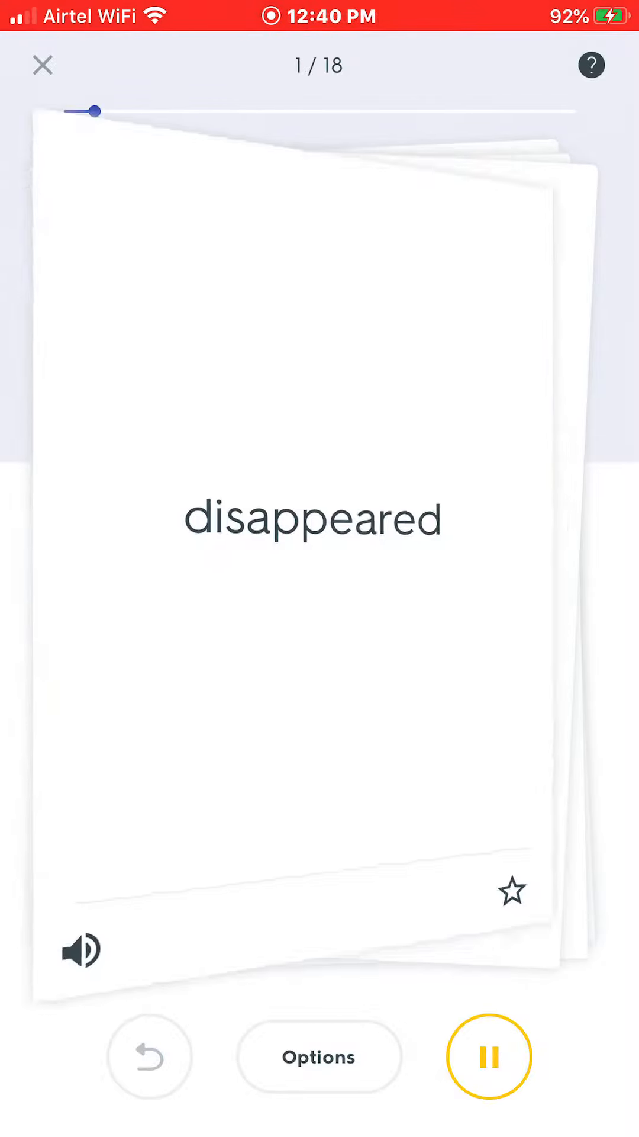
Start Play mode on the English–Hindi deck and let it advance from 'disappeared' to 'slippers', card 7/18
click(318, 508)
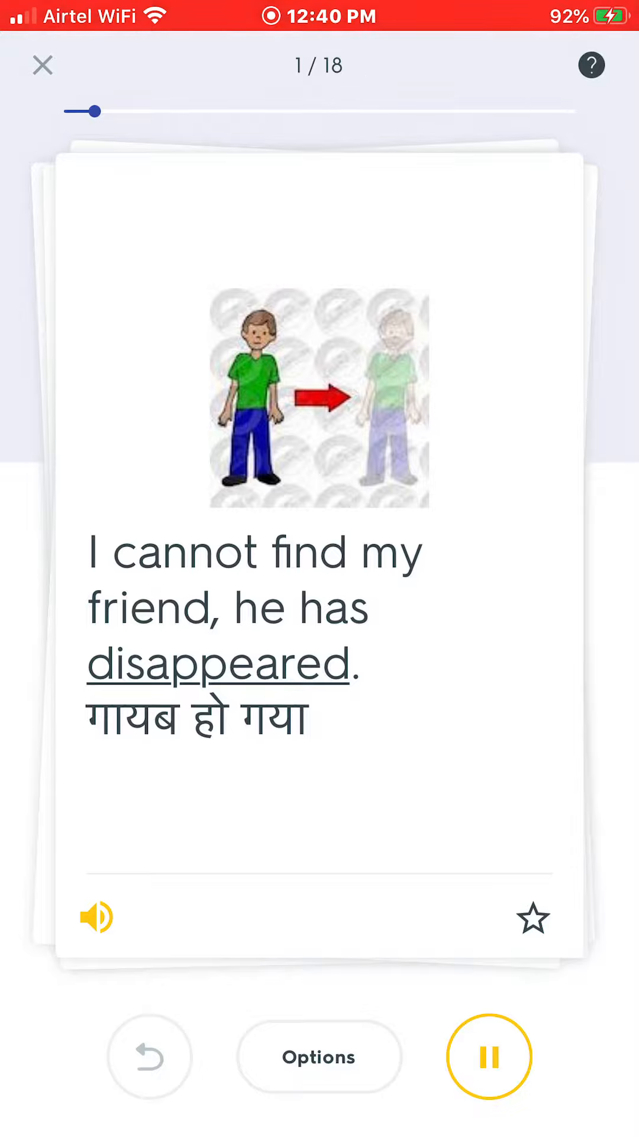
click(95, 917)
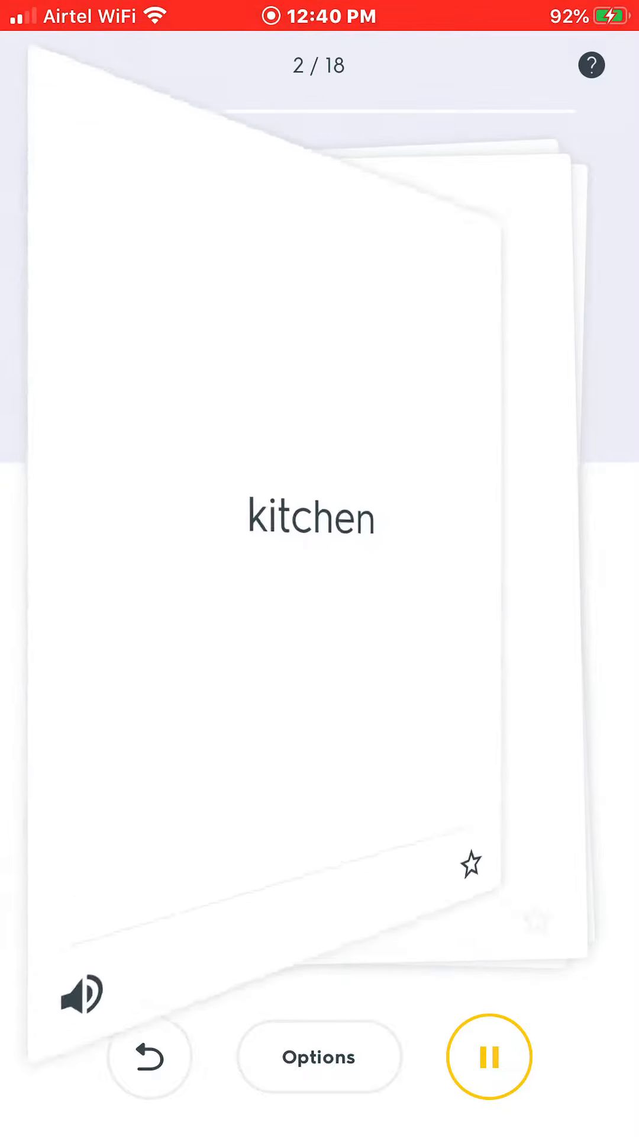
click(318, 508)
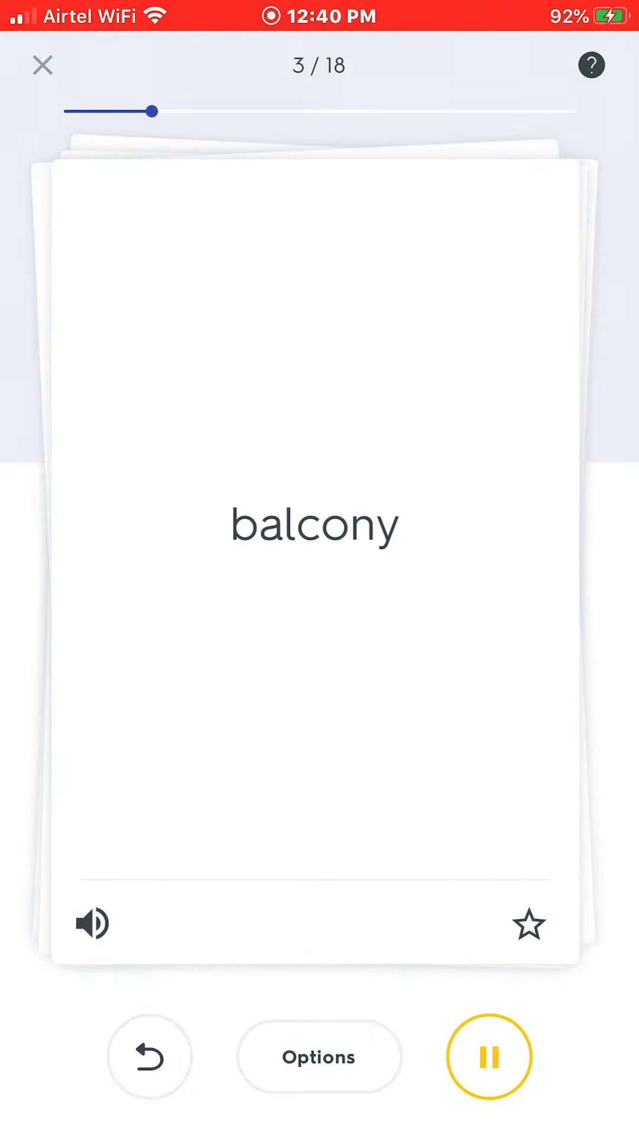
click(315, 522)
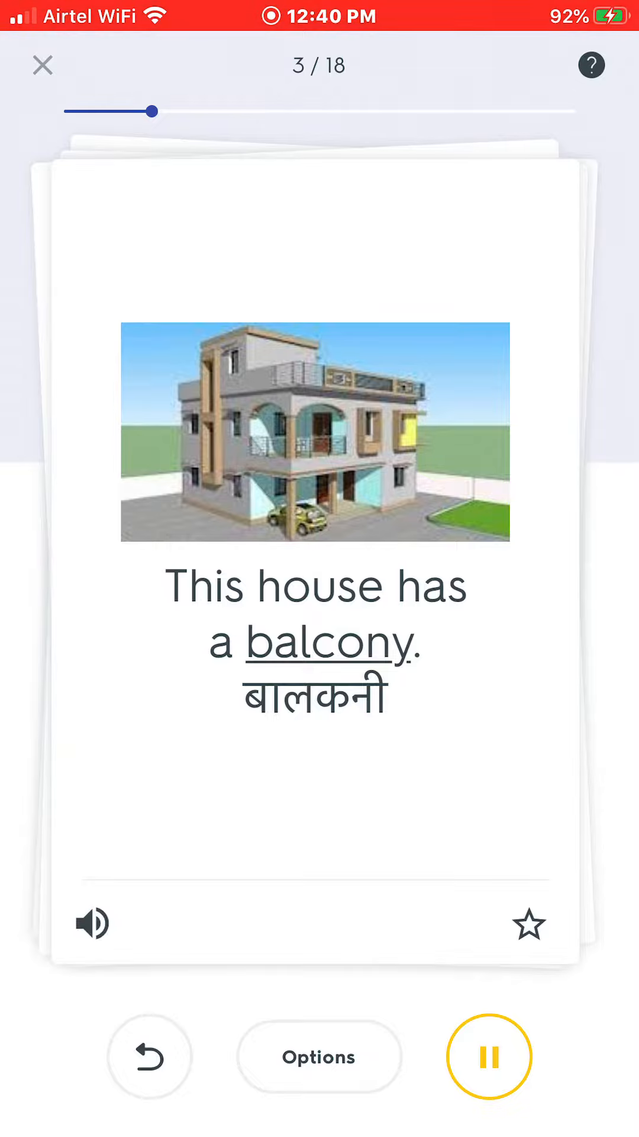
drag(434, 508, 144, 508)
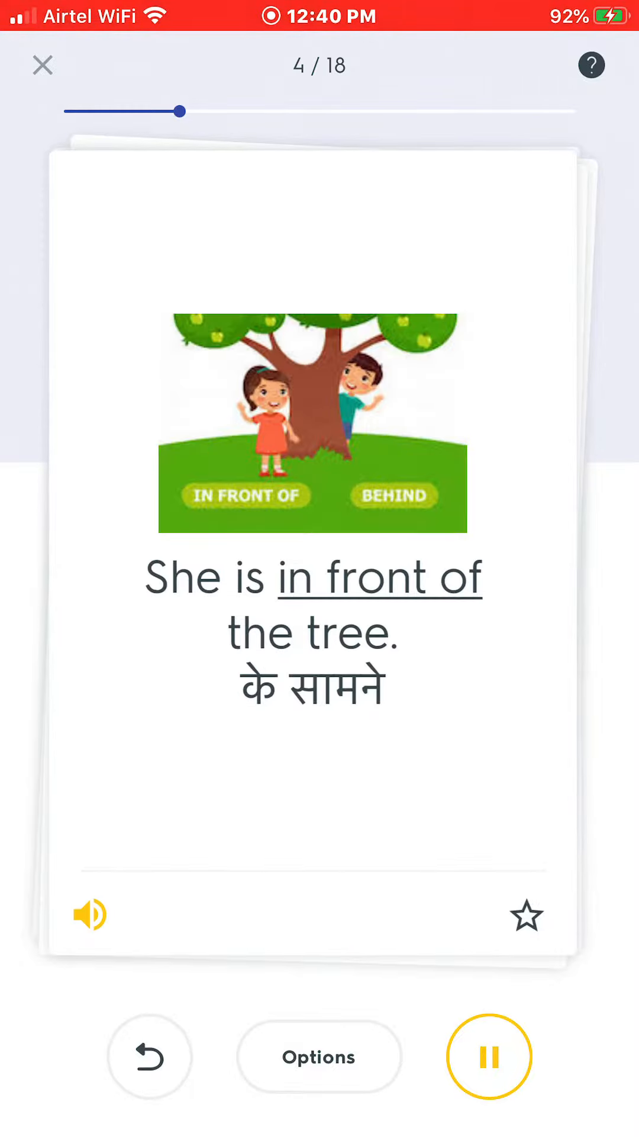
click(89, 915)
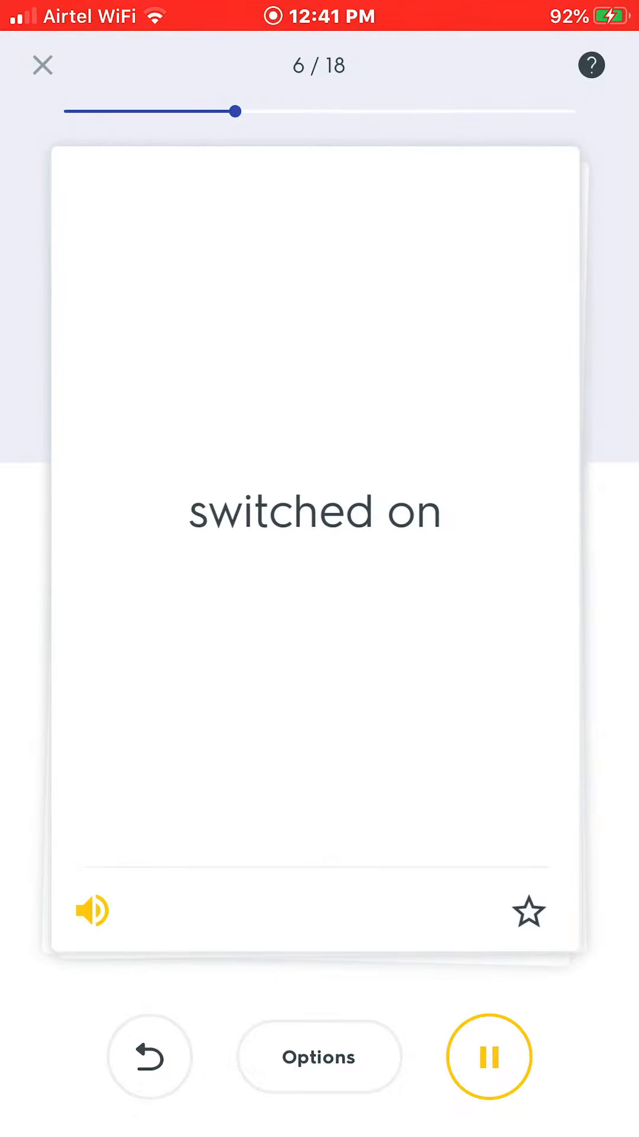
click(91, 910)
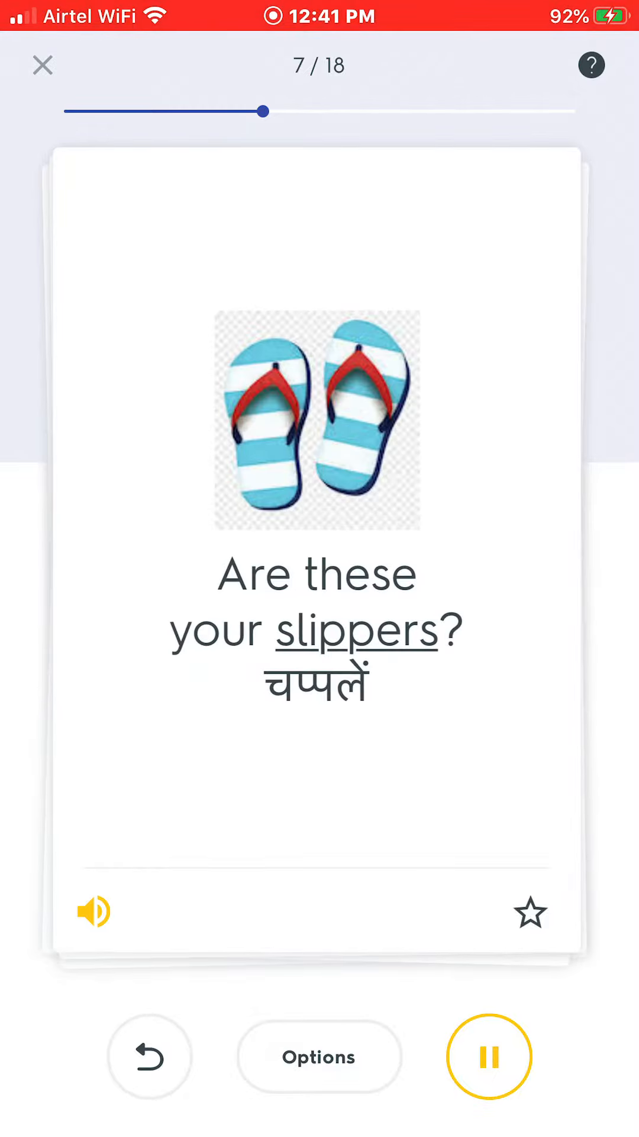
Keep autoplay running from card 7/18 through to 'full' at card 14/18
click(92, 910)
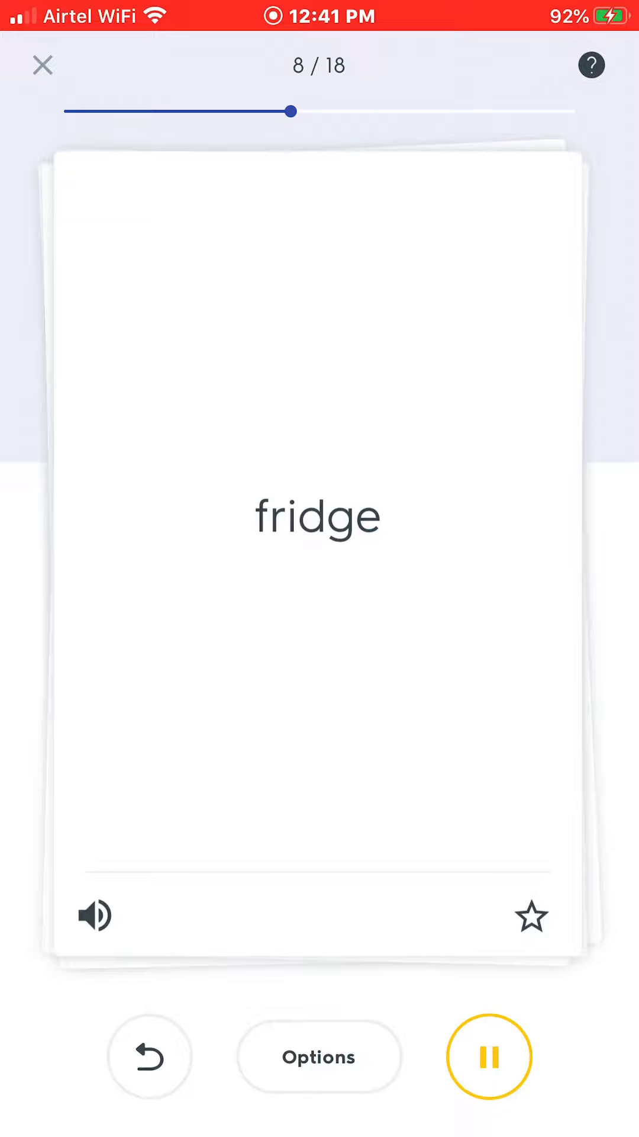
click(318, 508)
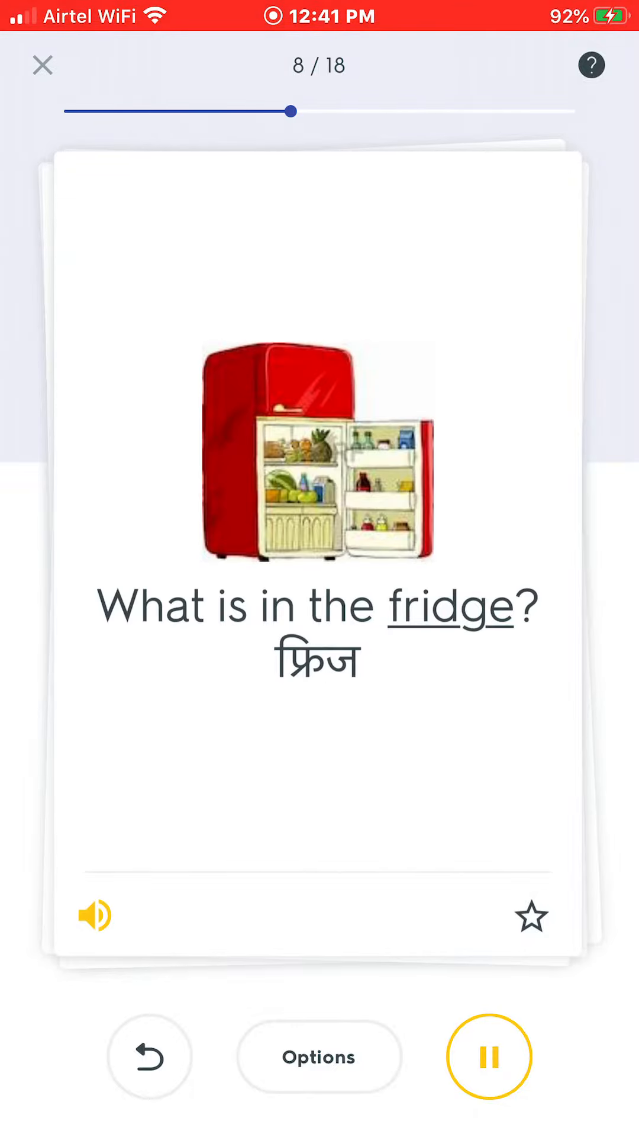
click(95, 915)
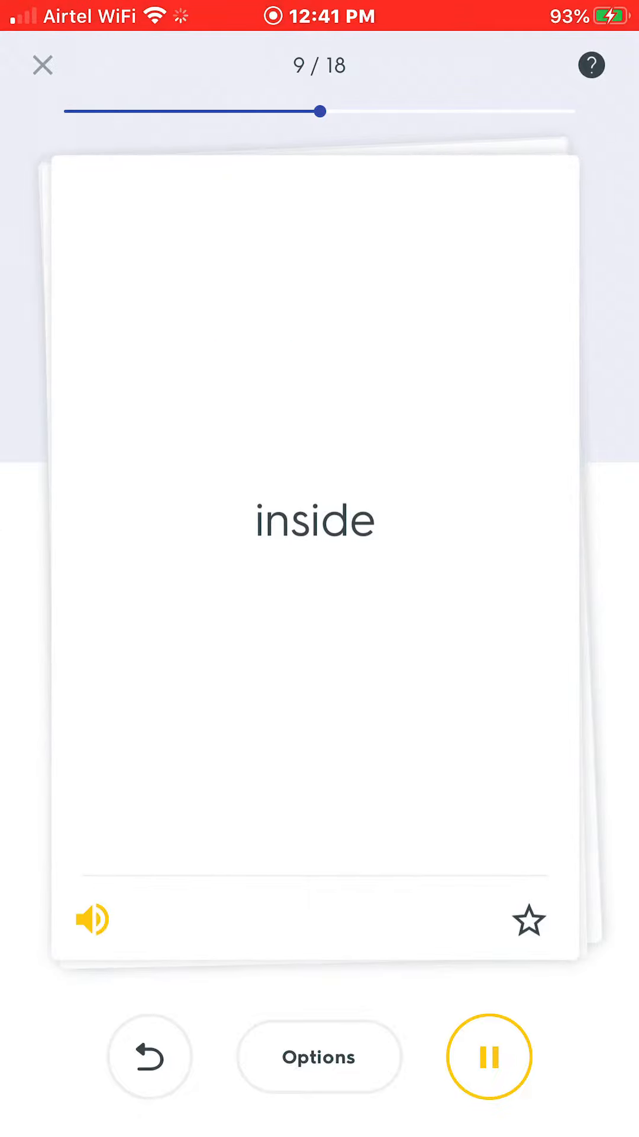
click(92, 919)
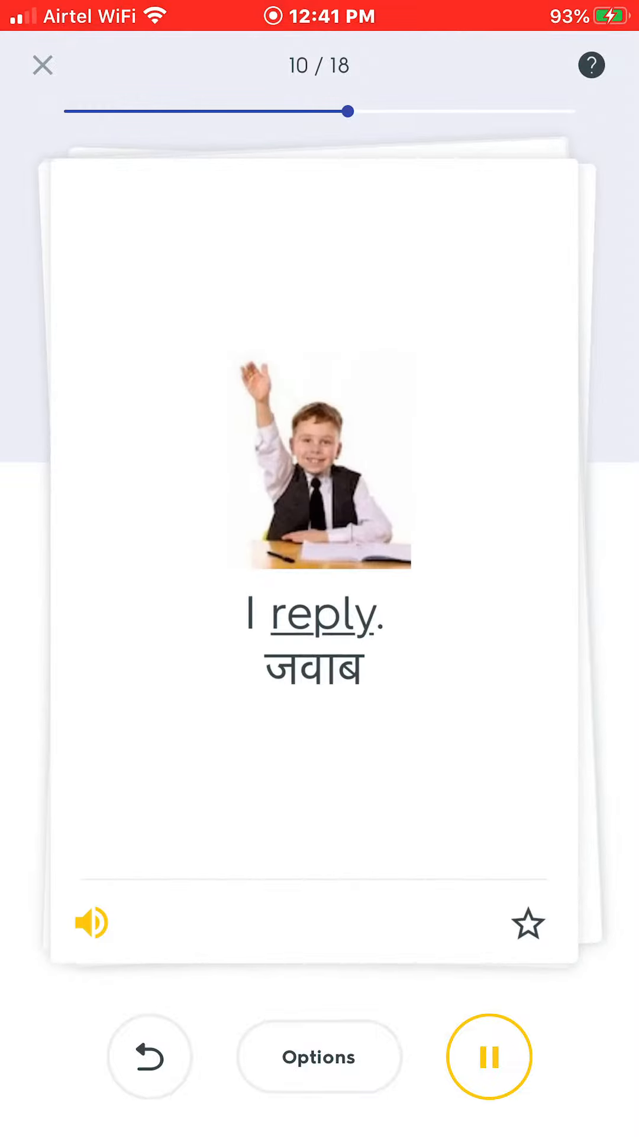
click(91, 923)
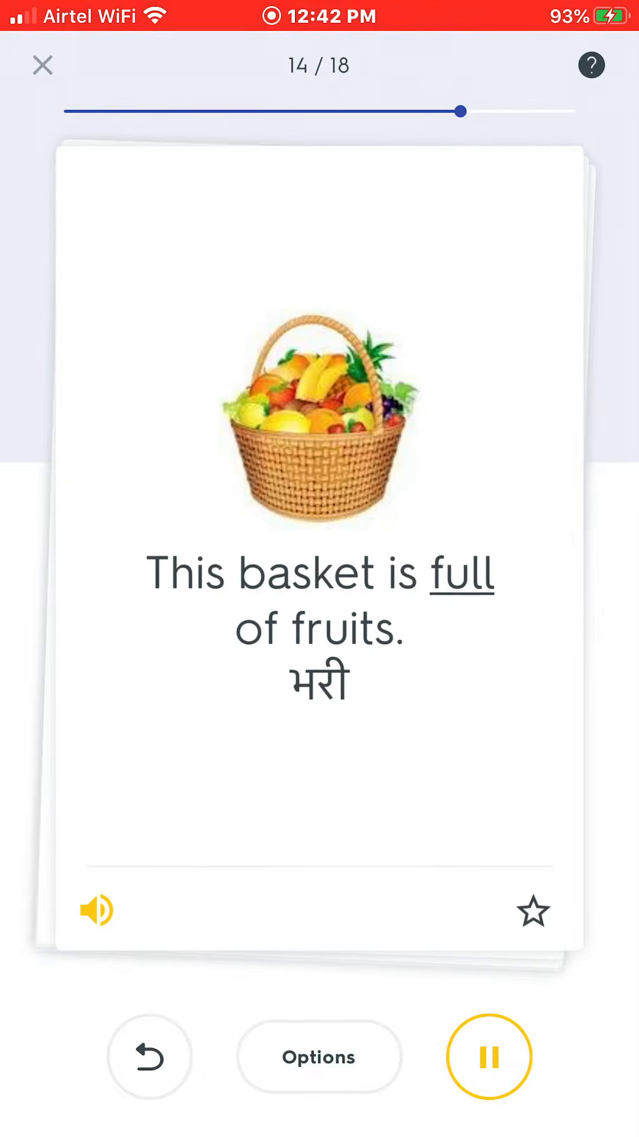
Let autoplay finish the remaining cards, reaching 'sweater' at 18/18
click(95, 909)
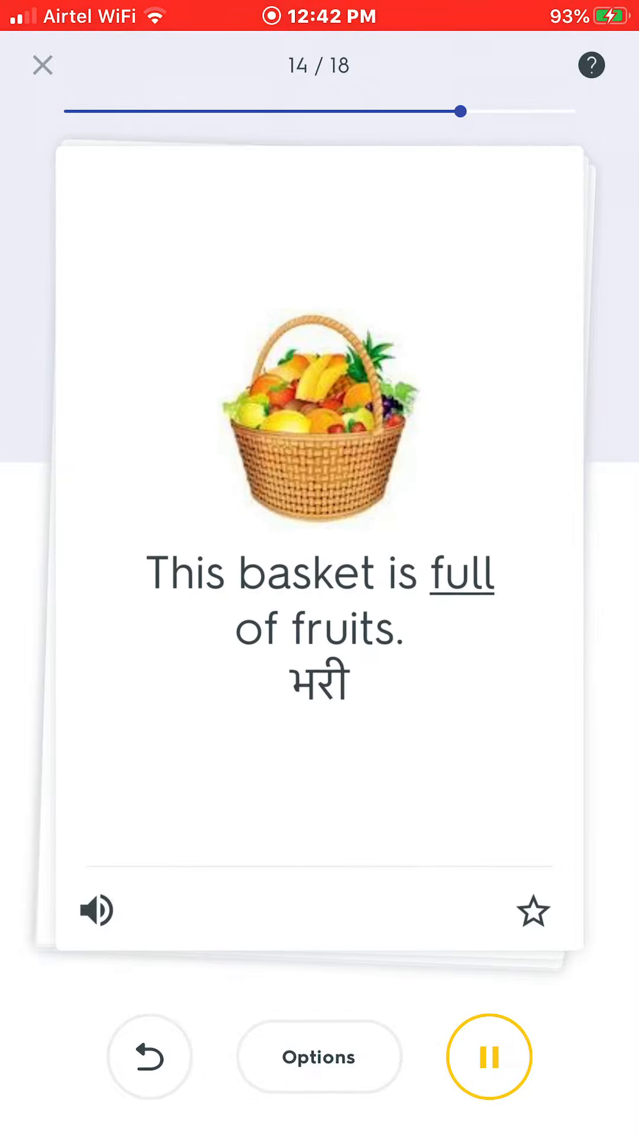
click(319, 508)
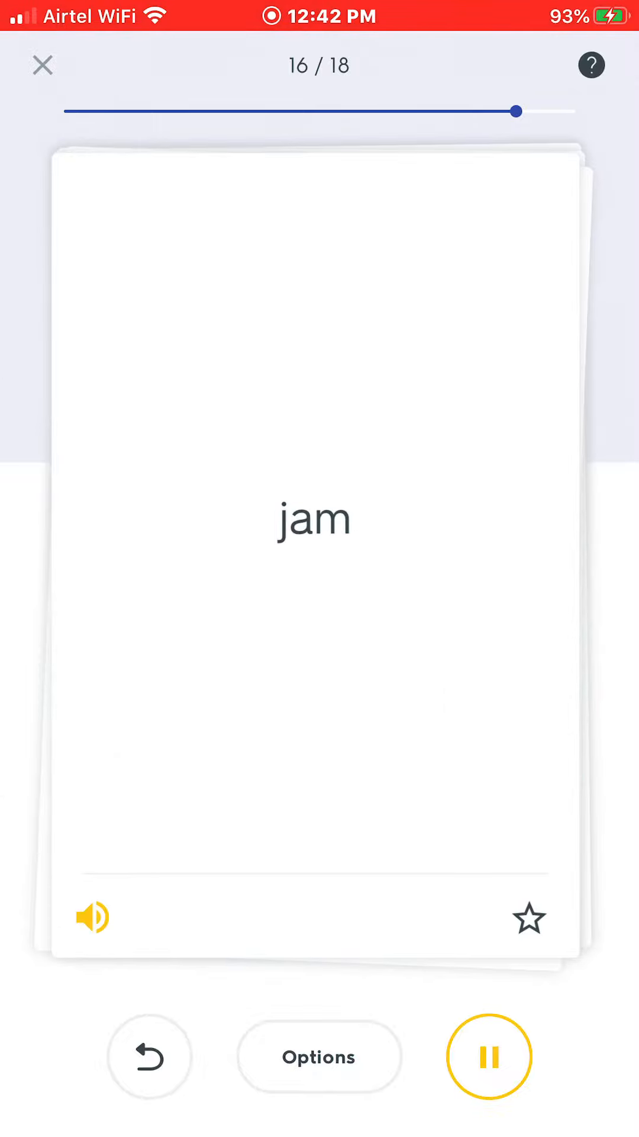
click(92, 917)
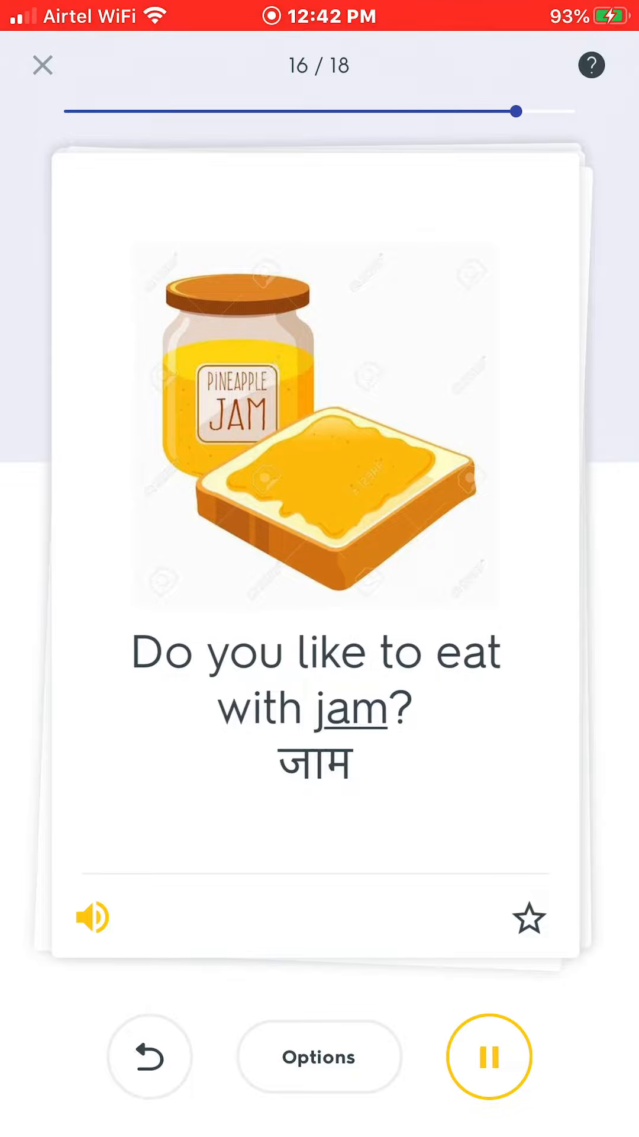
click(93, 917)
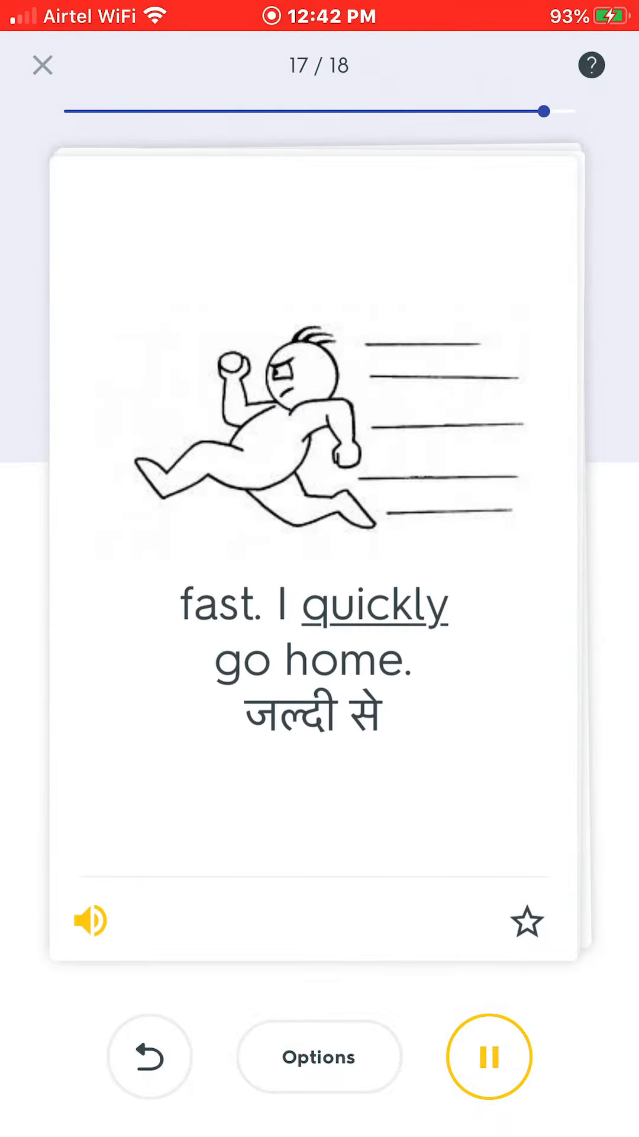
click(90, 920)
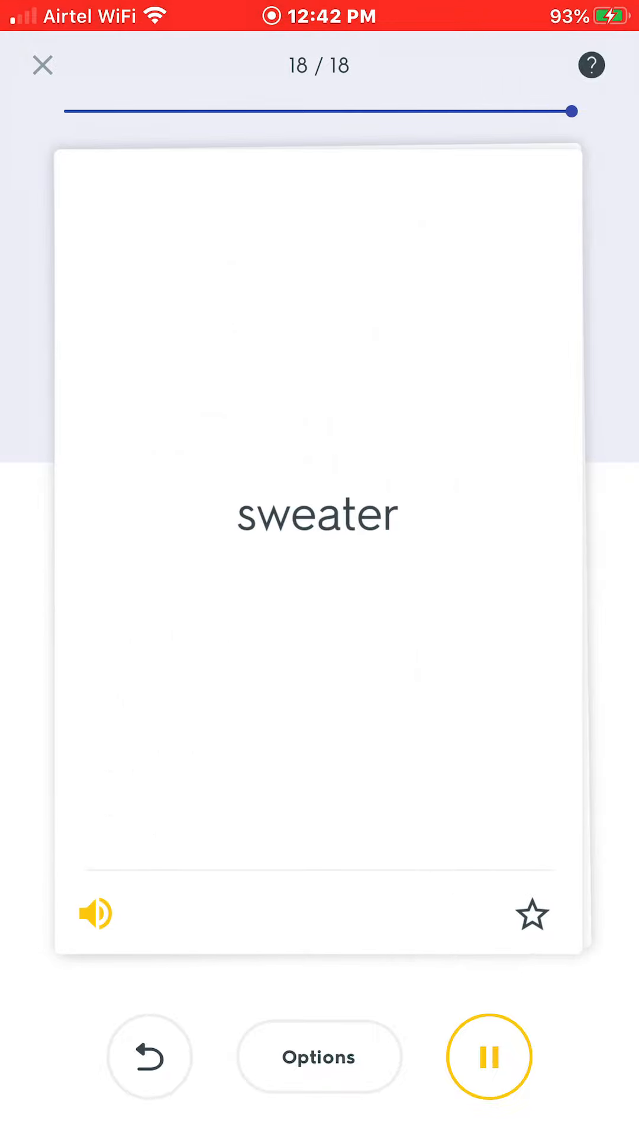
click(95, 913)
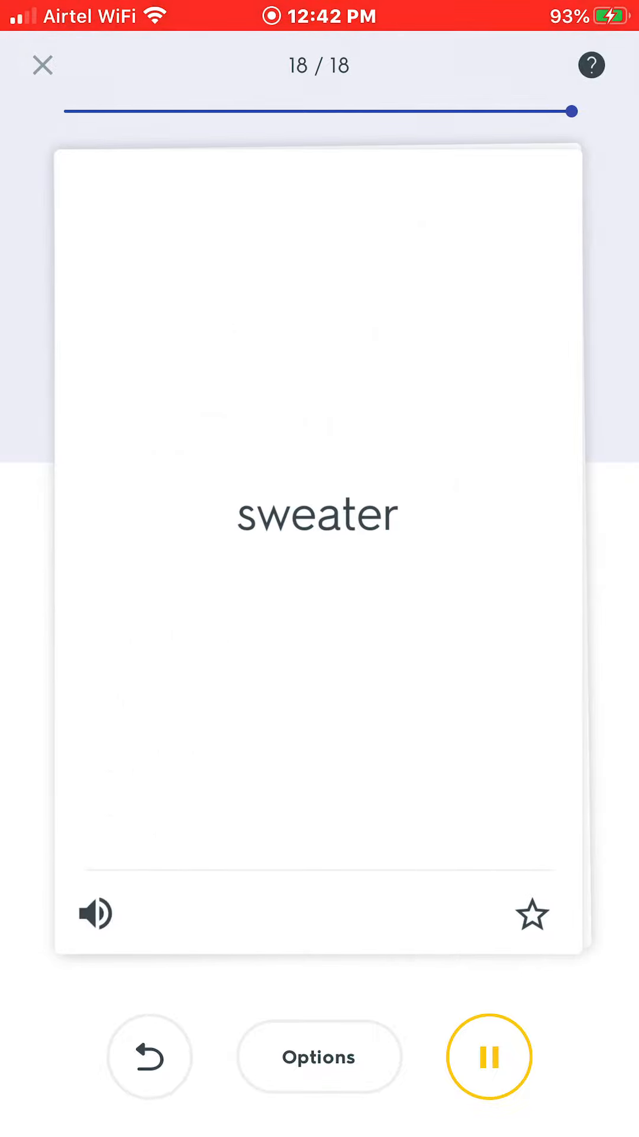